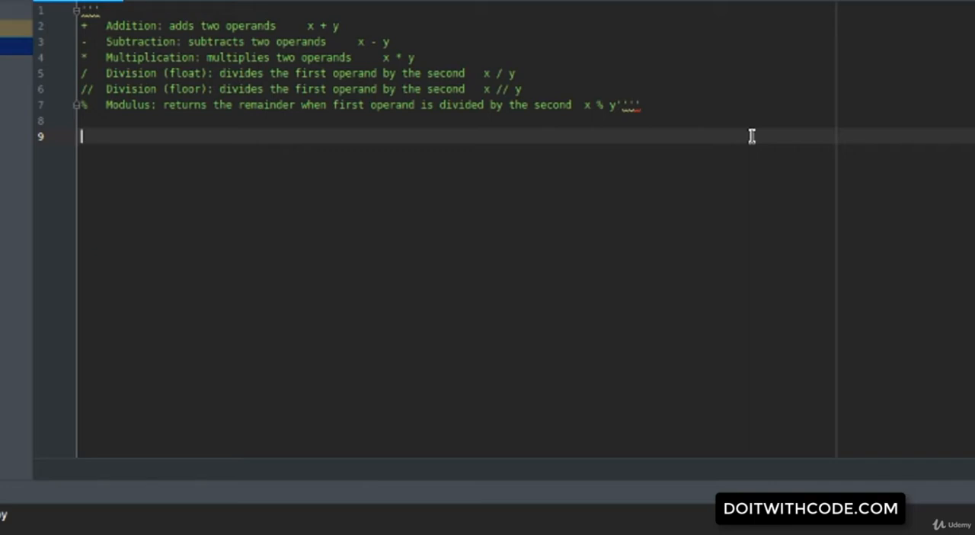
Define a = 12 and b = 10 and add a print of a + b.
type("a =")
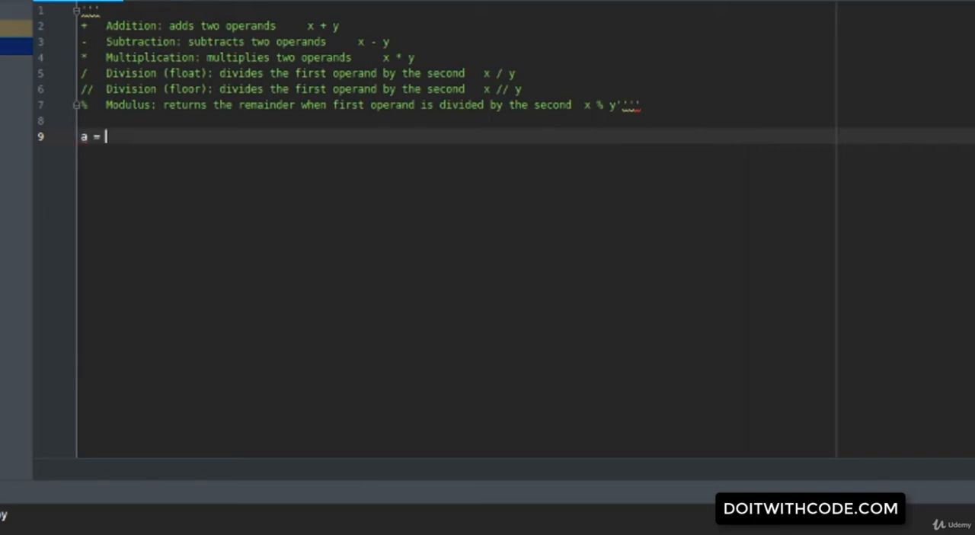
type("12")
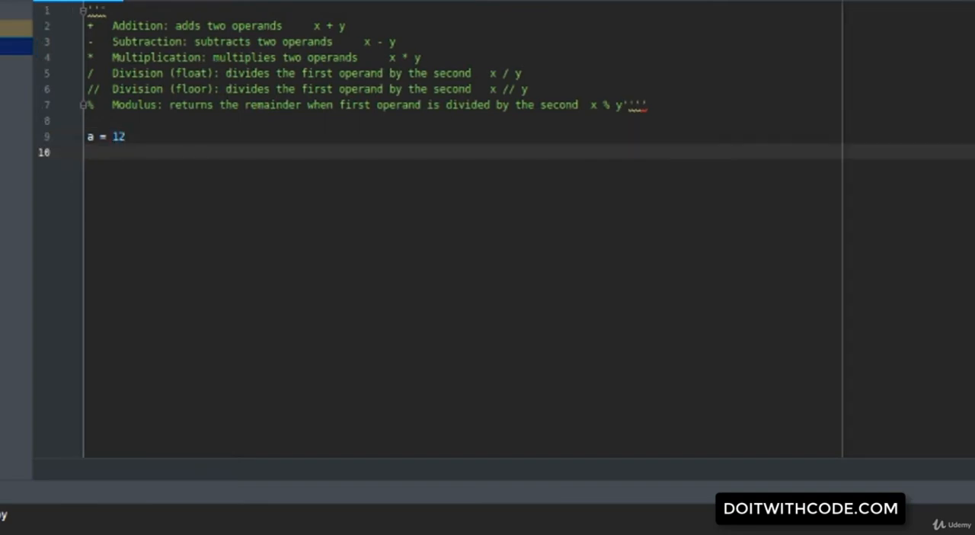
type("b =")
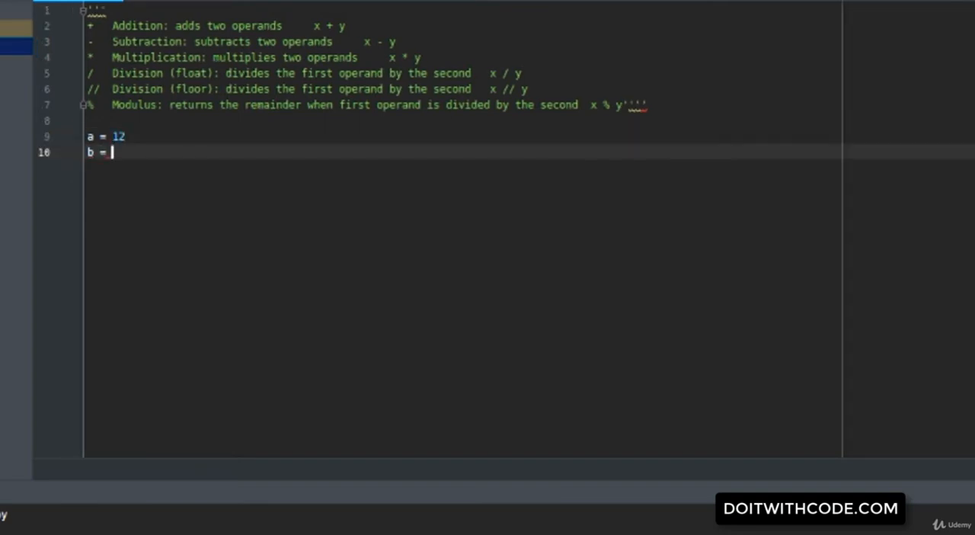
type("10")
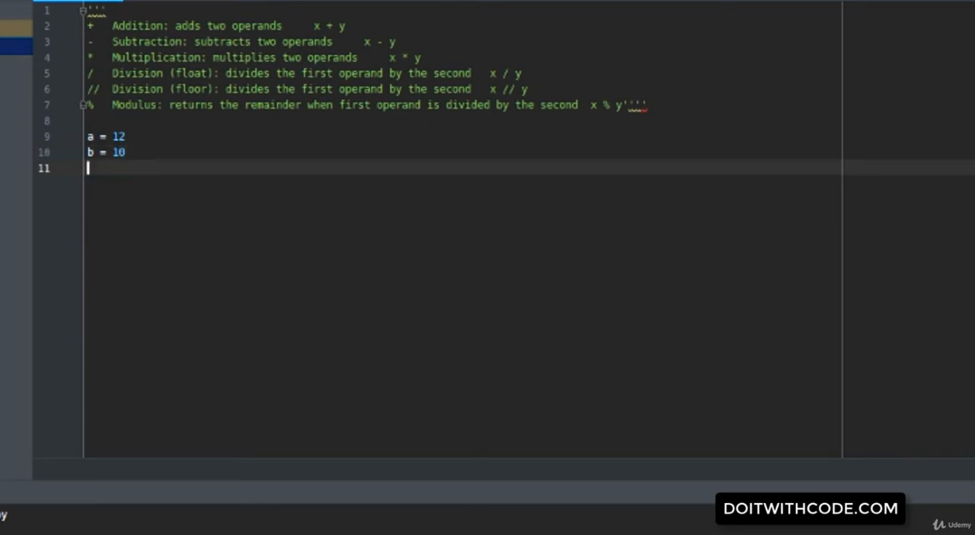
type("print()")
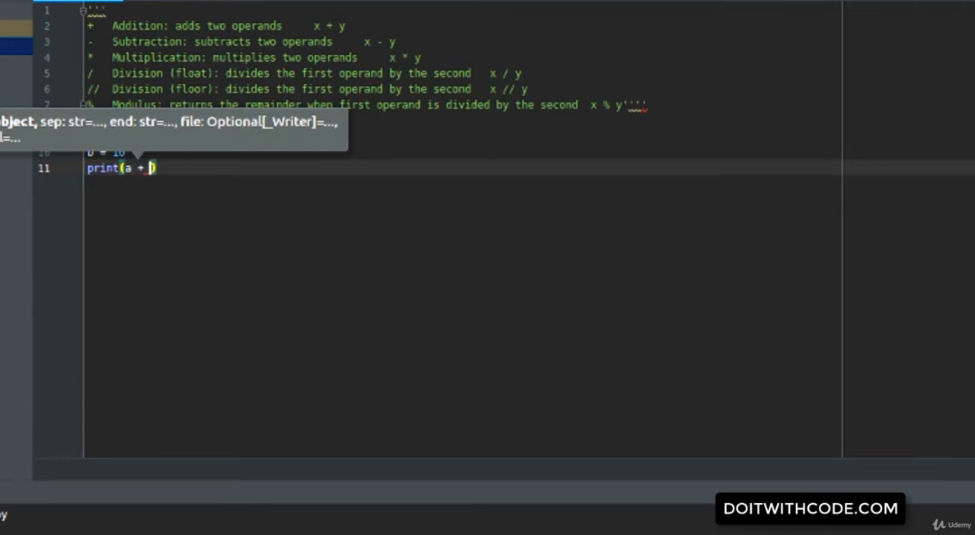
type("b")
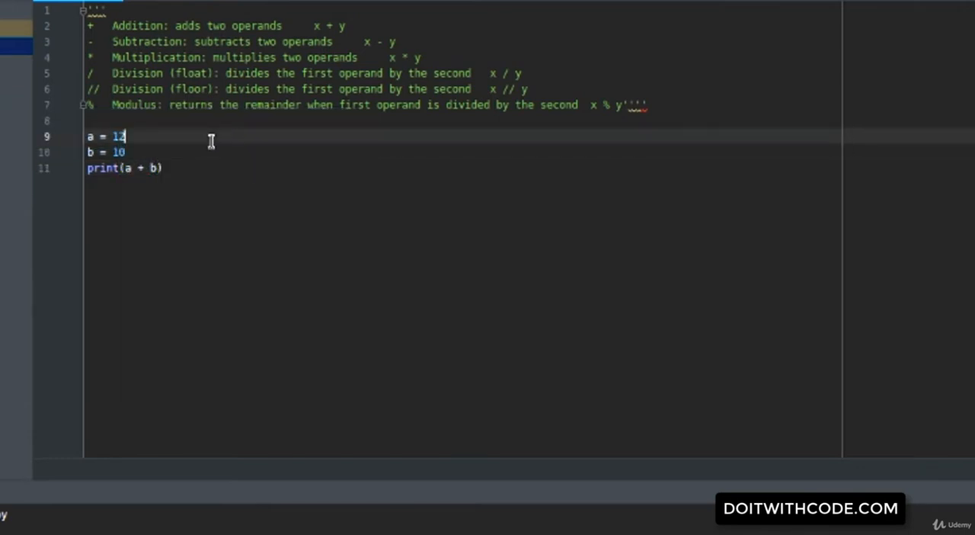
Insert sum = a + b above the print(a + b) statement.
key("Enter")
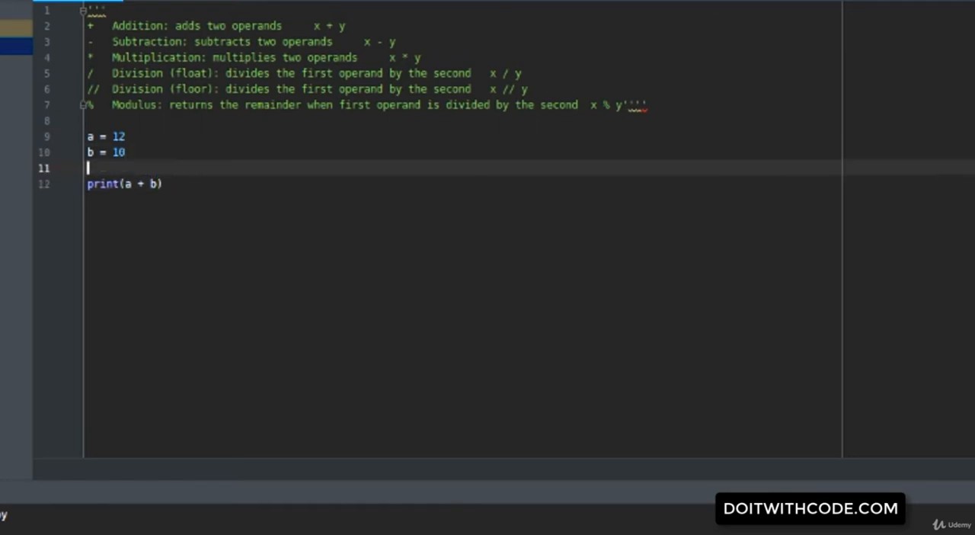
type("c = a")
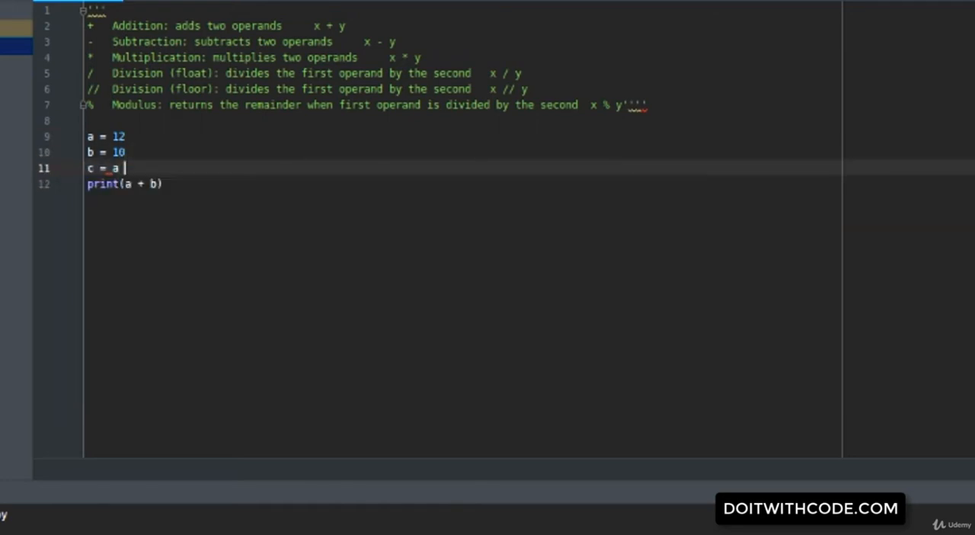
type("+ b")
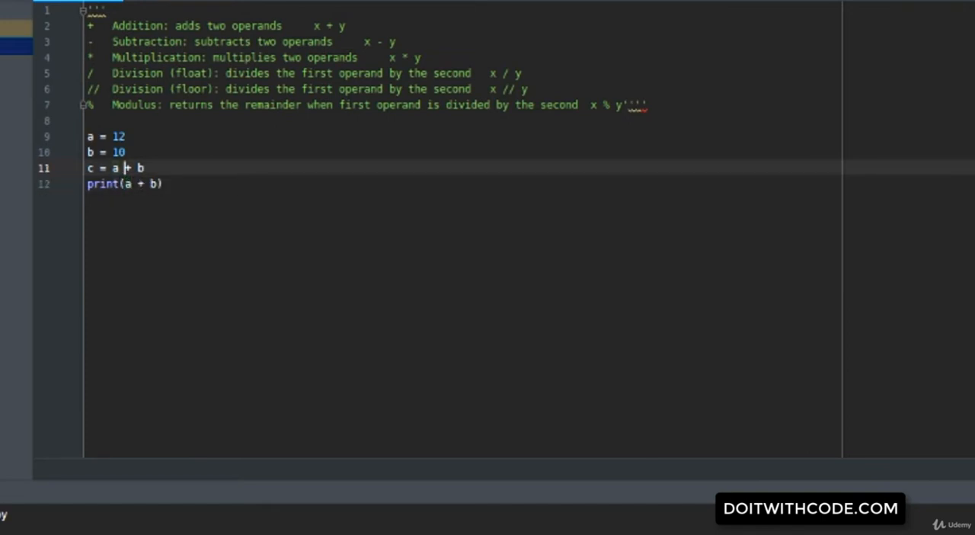
type("sum")
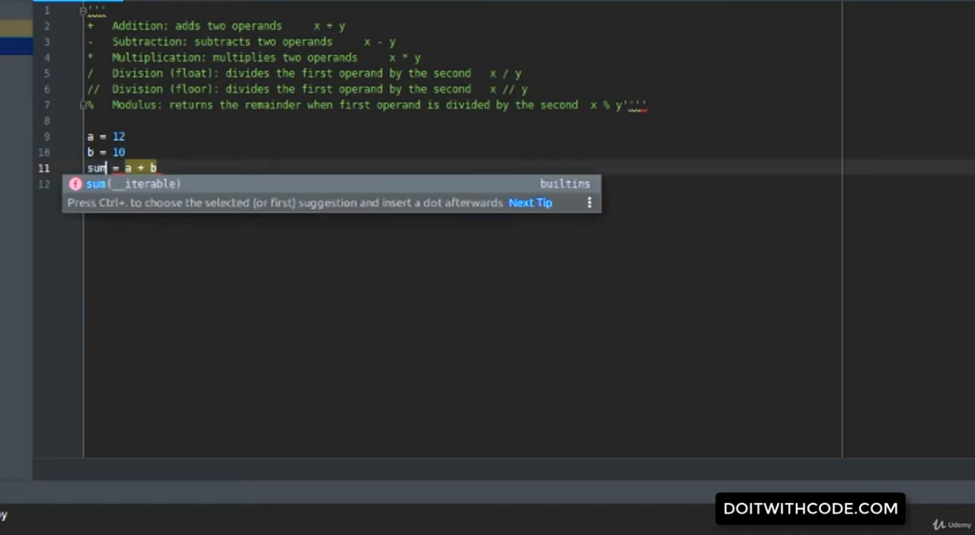
type("print(a + b)")
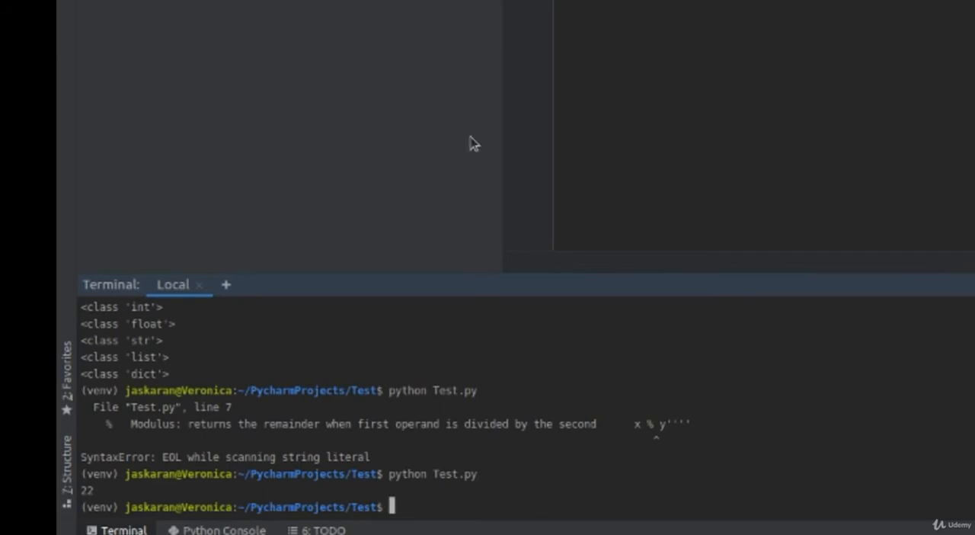
mouse_move(647, 7)
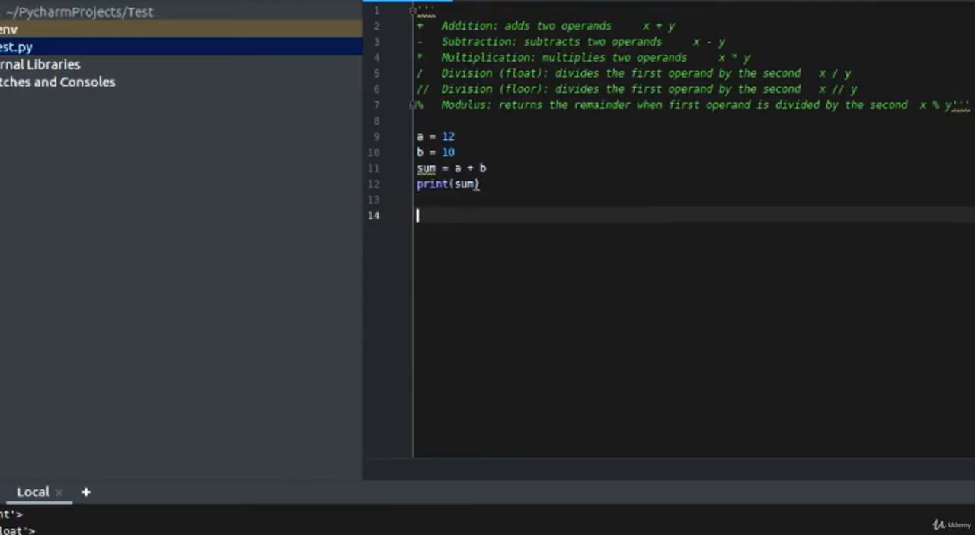
Add a #Sub: comment, then sub = a - b and print(sub) beneath it.
type("#Sub")
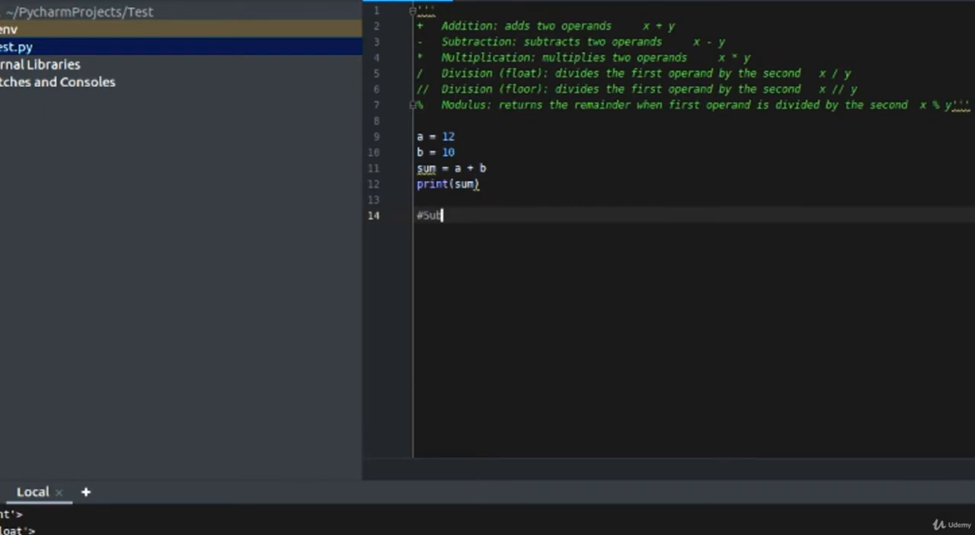
type(":")
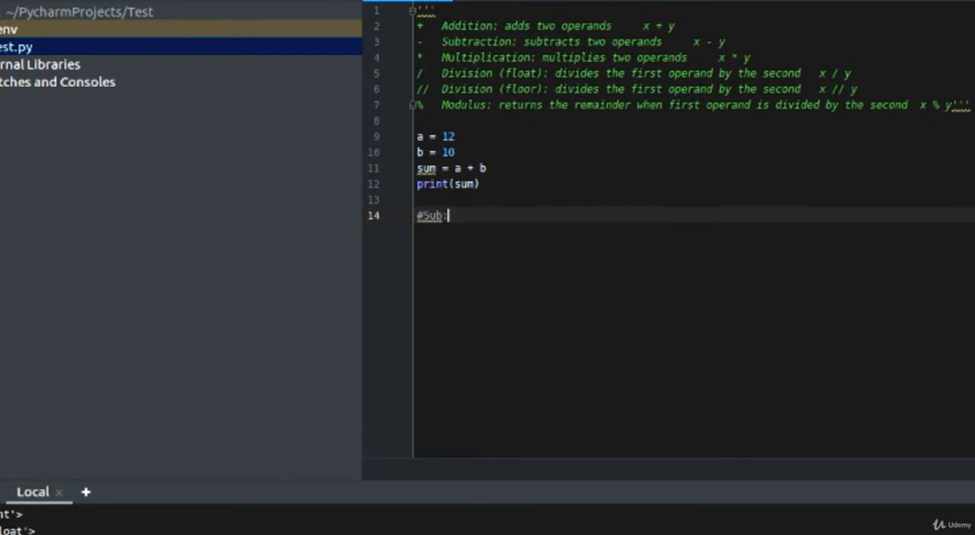
key("enter")
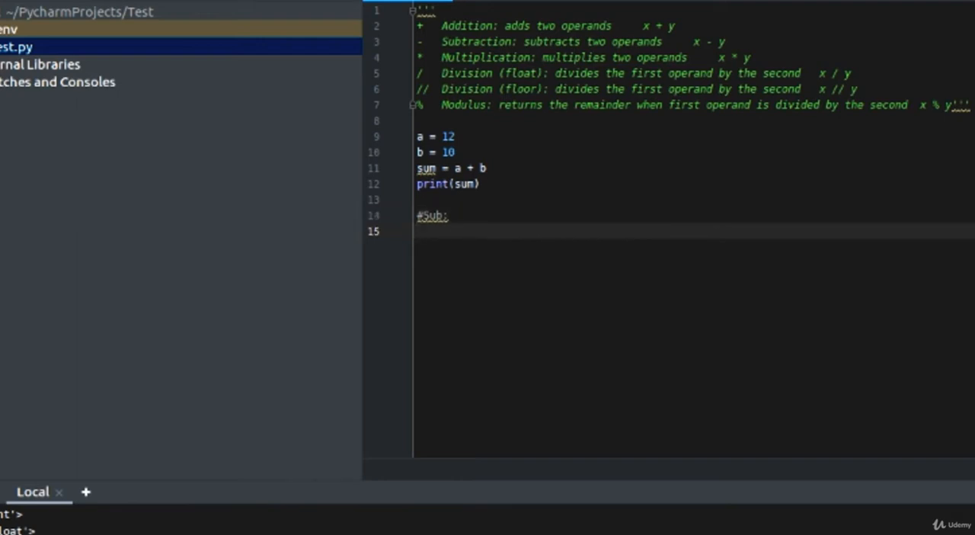
type("sub =")
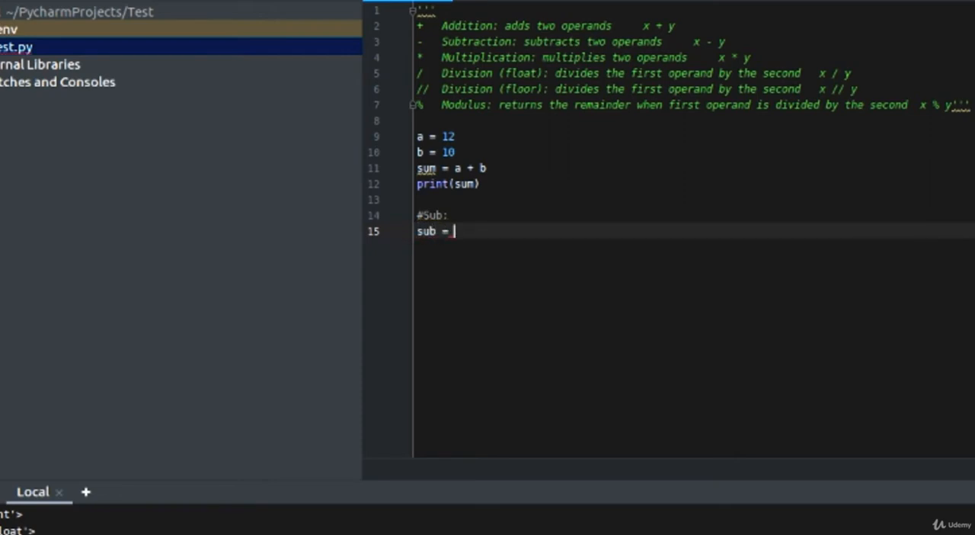
type("a -")
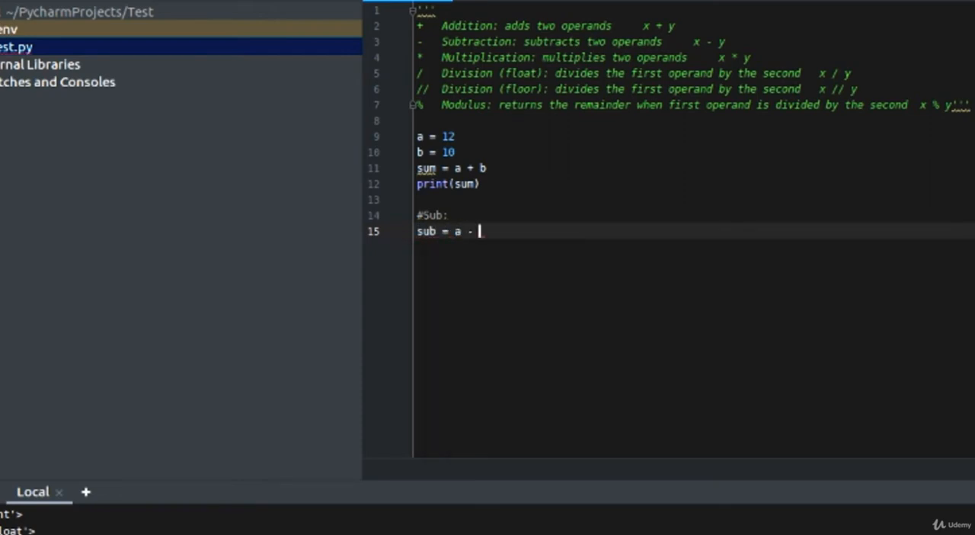
type("b")
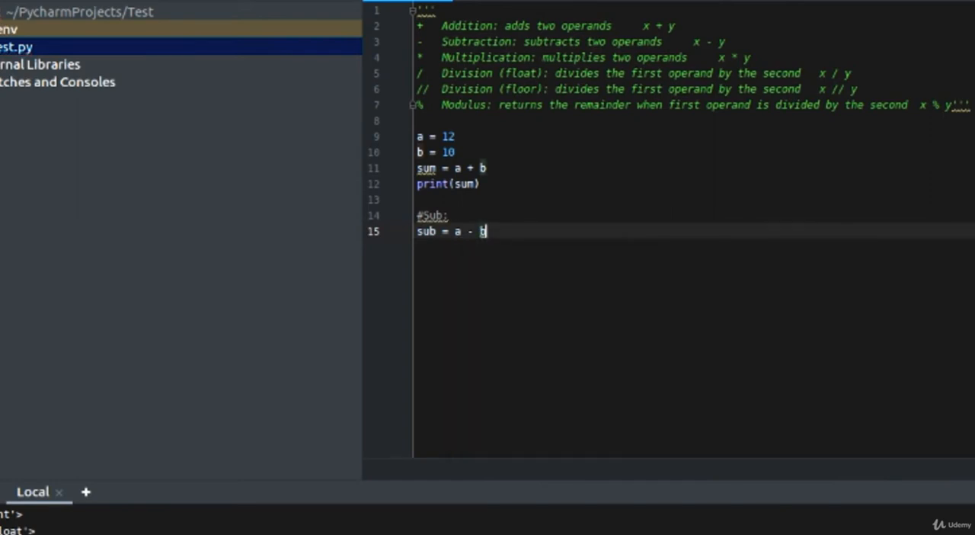
type("print()")
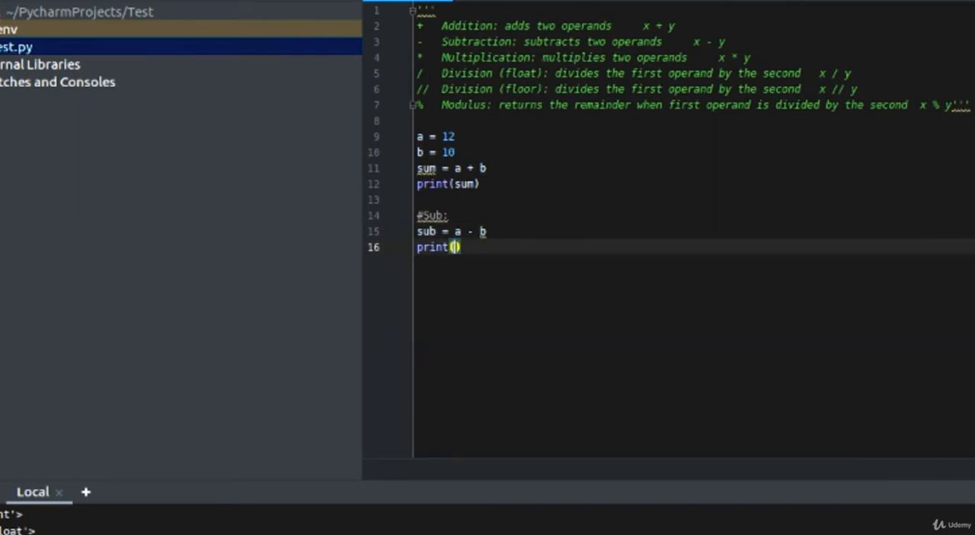
type("sub")
left_click(451, 183)
type("\"Sum of ")
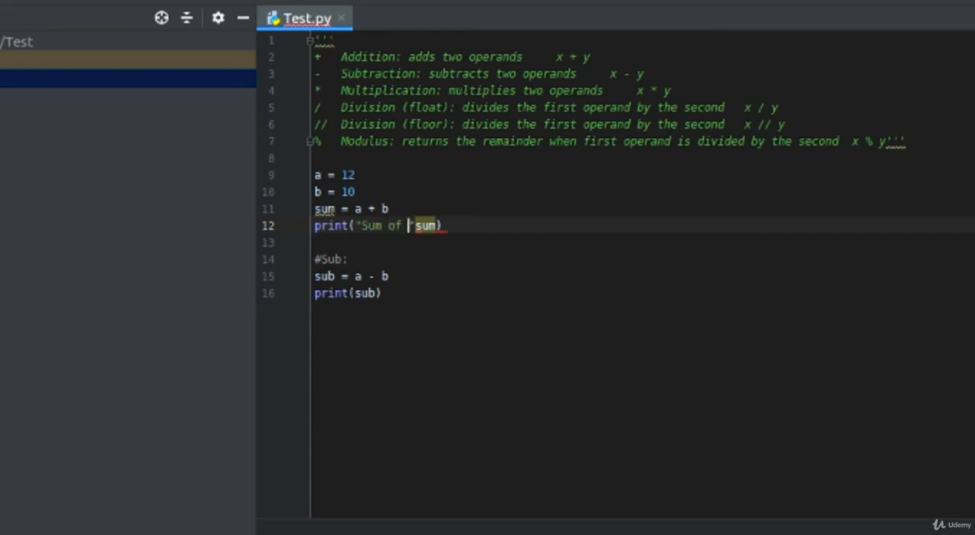
Print sub with the formatted label "Sub of these number is {}" and delete print(sub).
type("these numbers")
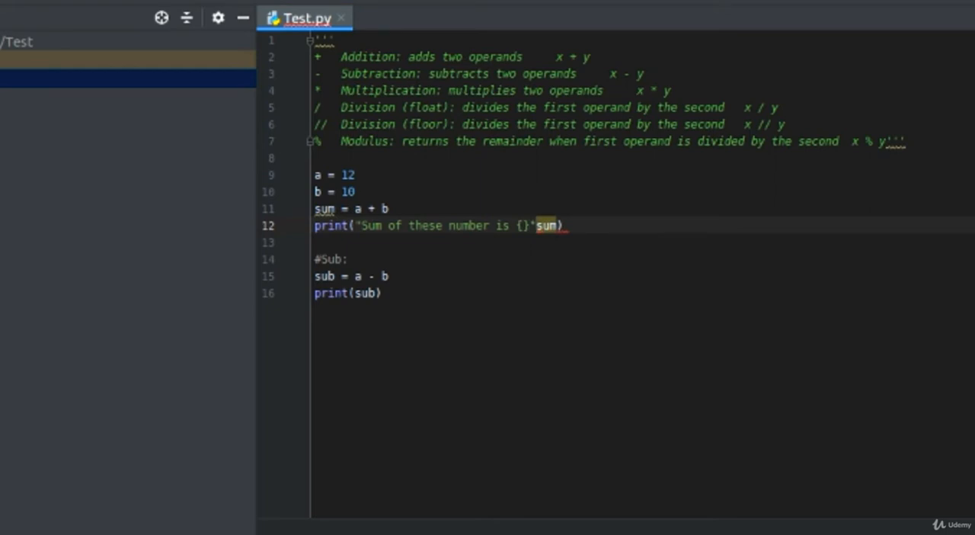
type(".format(")
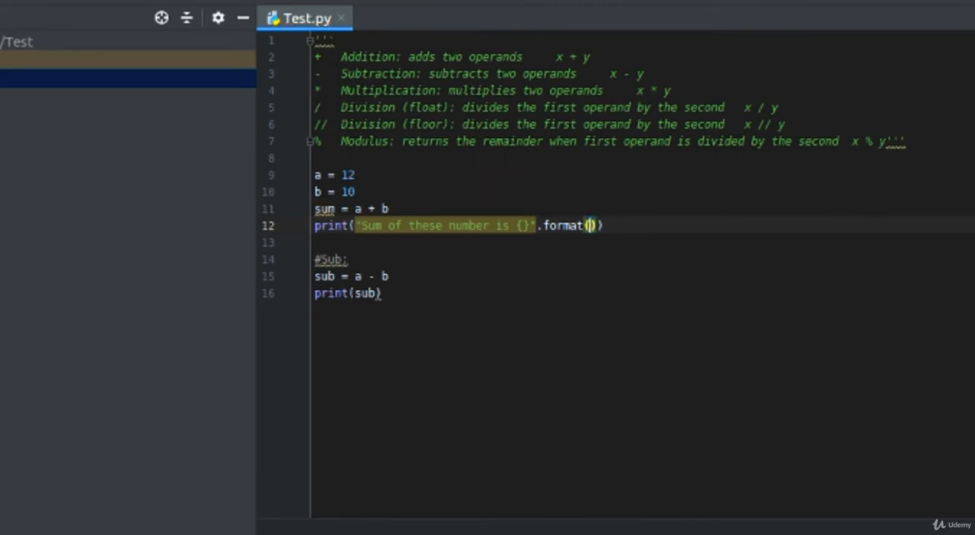
type("sum")
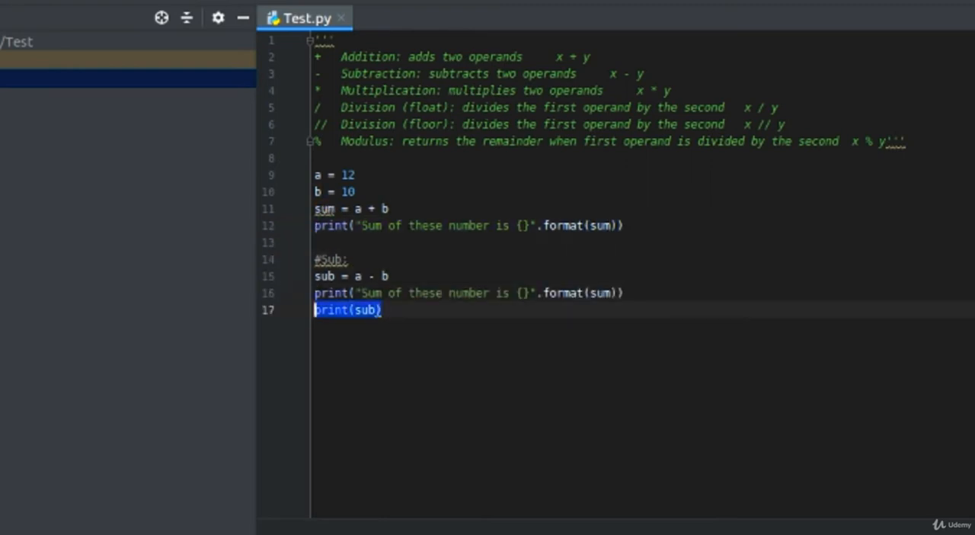
key("Delete")
type("#multi")
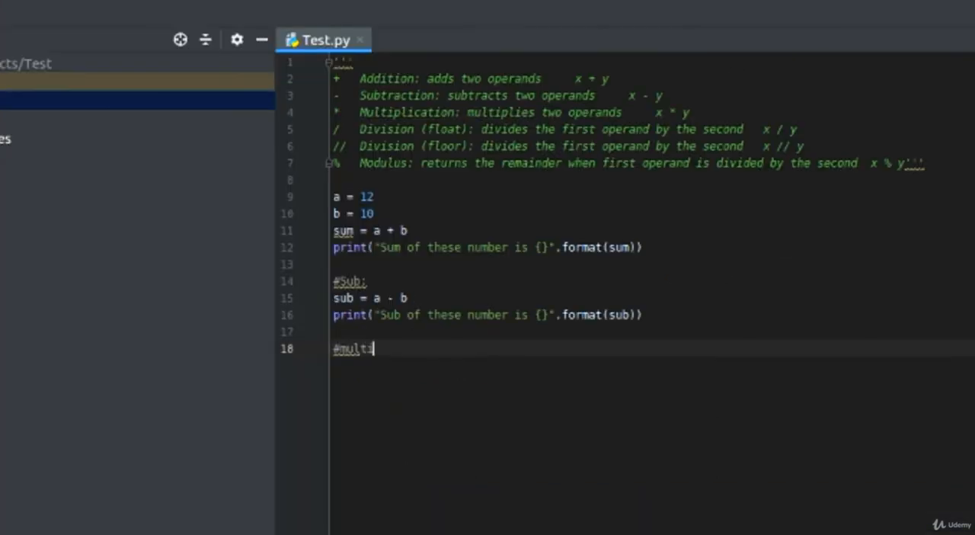
Add #multiplication with mul = a * b and a formatted "Mul of these number is" print.
type("plication")
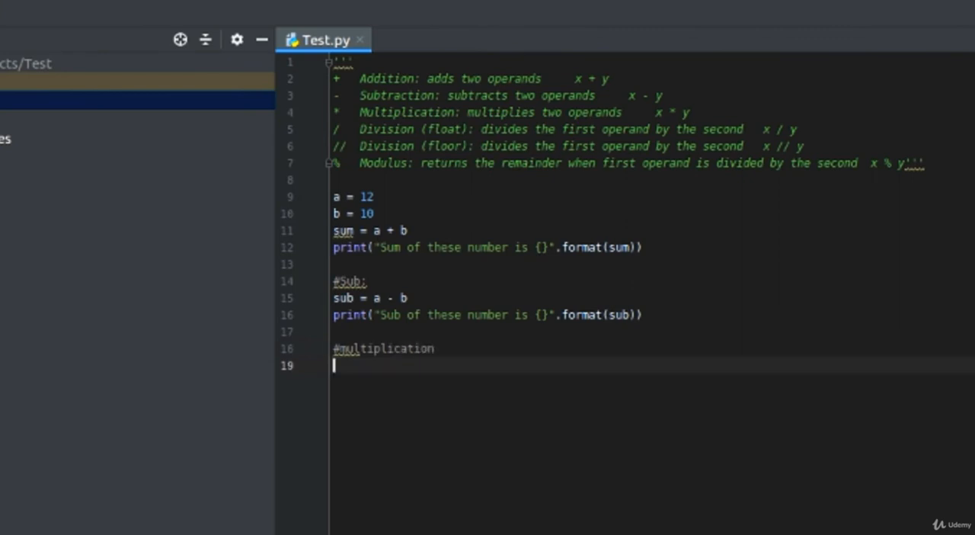
type("mul =")
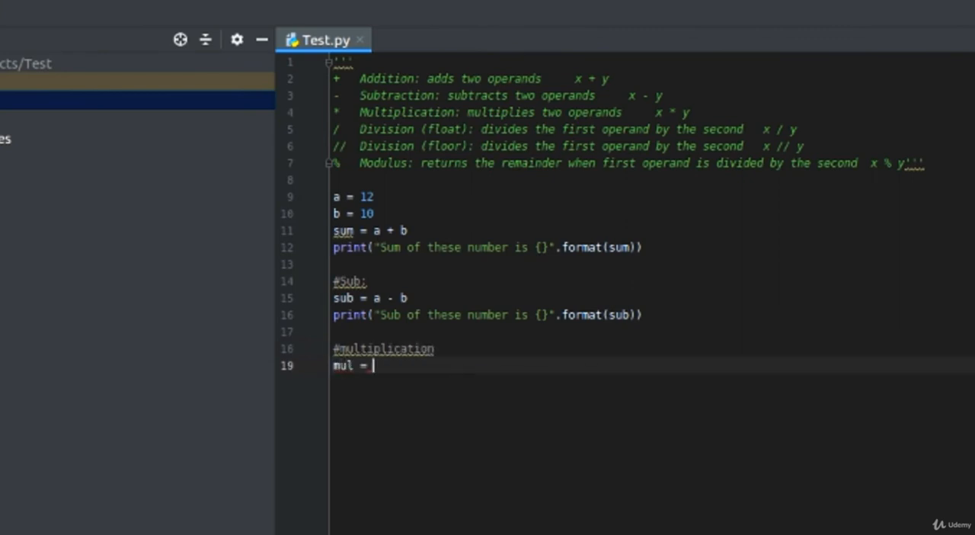
type("a * b")
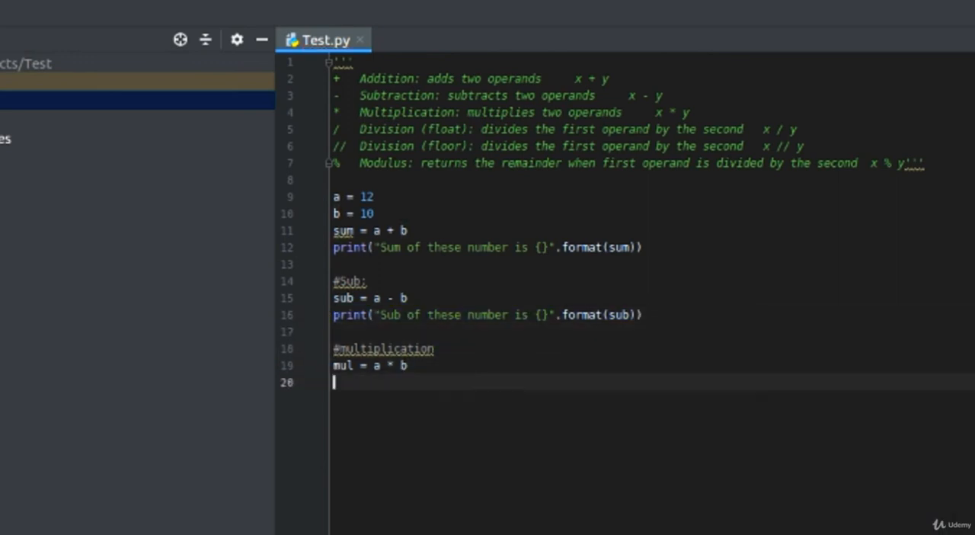
type("print(\"Sub of these number is {}\".format(sub))")
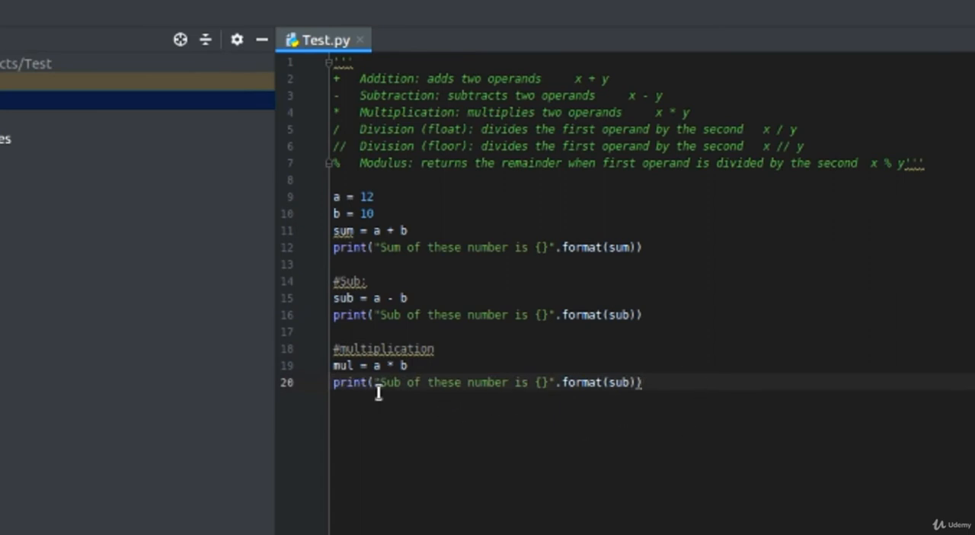
type("Mul")
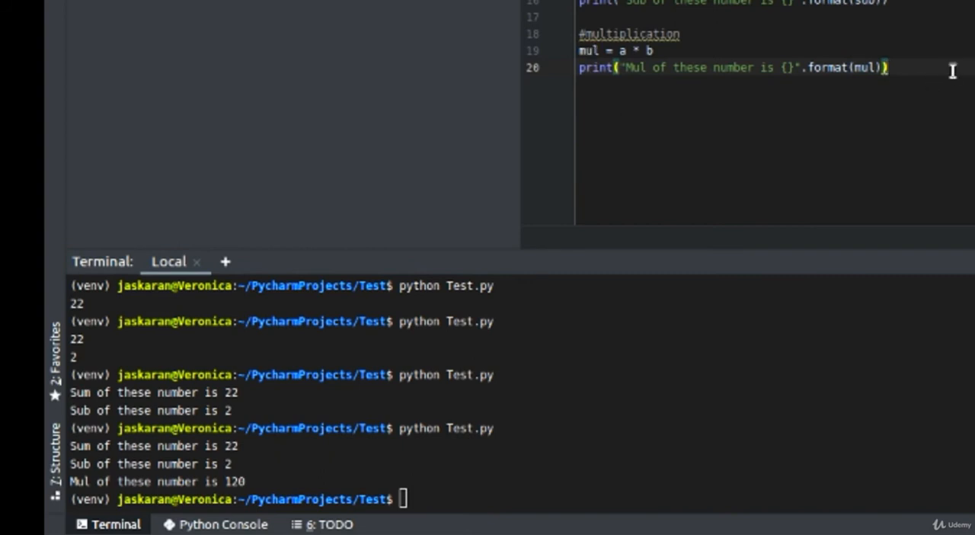
Add a #division comment on a new line after the multiplication print.
key("Enter")
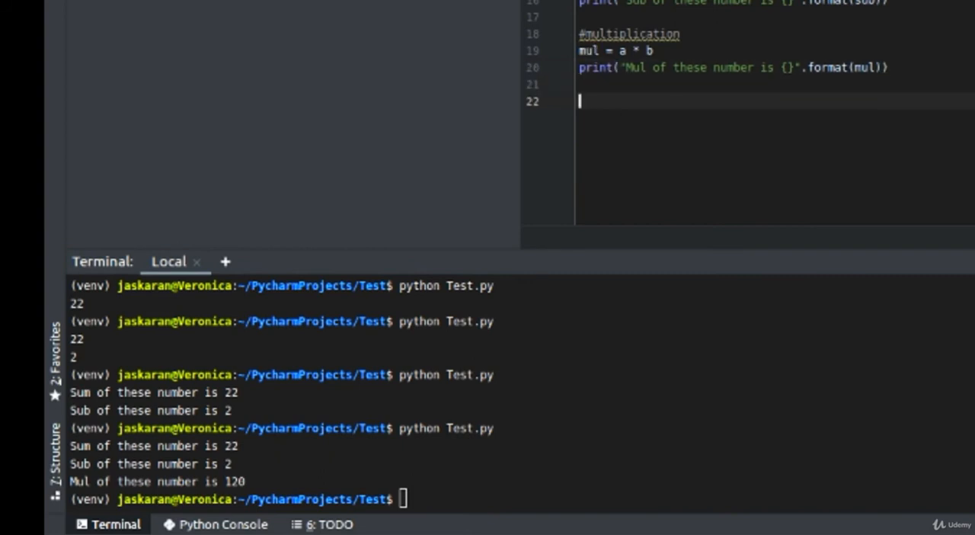
type("#division")
type("divi1 =")
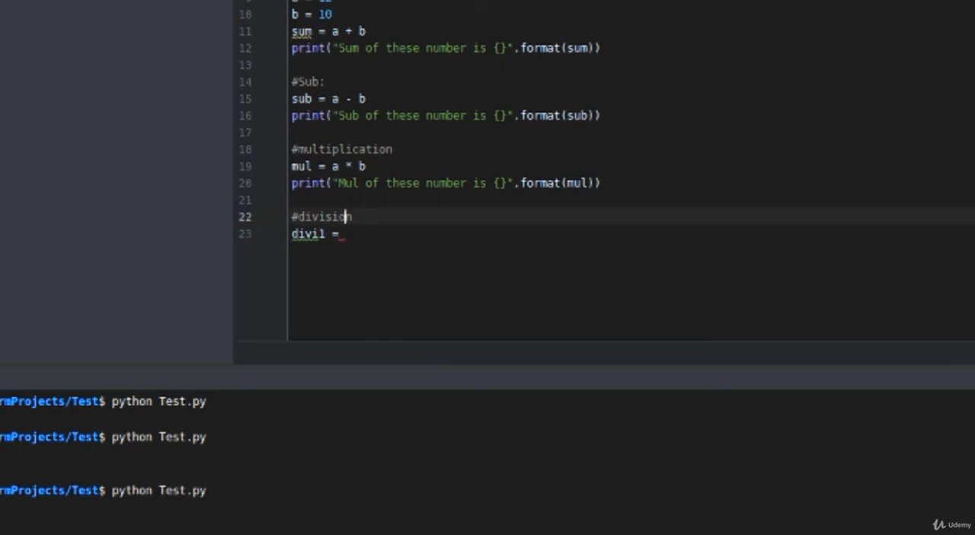
Set divi1 = a / b and change the copied print to show divi1.
left_click(335, 166)
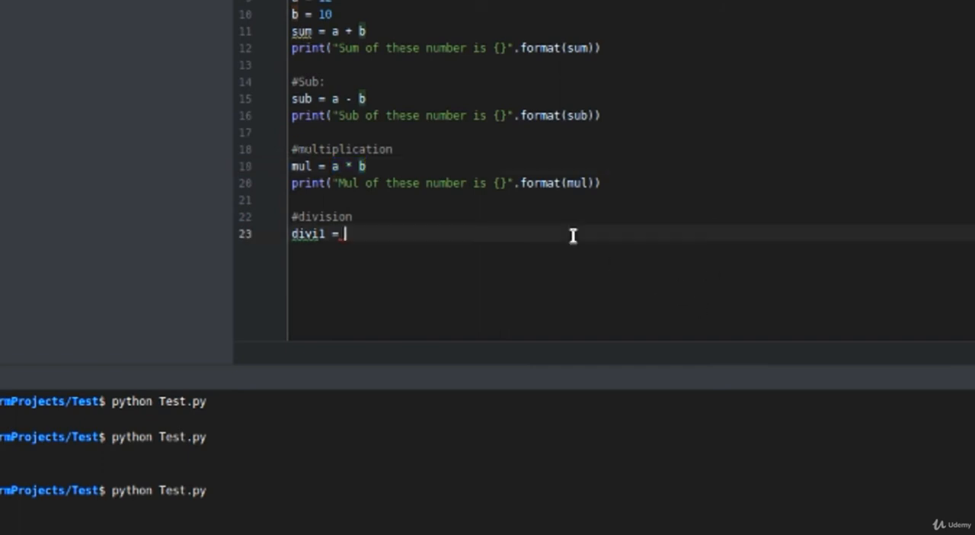
type("a / b")
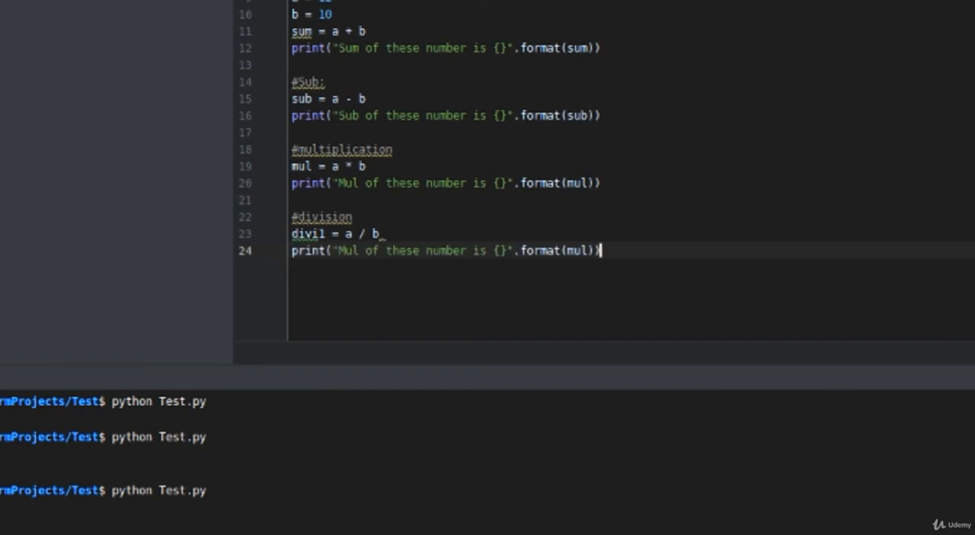
double_click(578, 250)
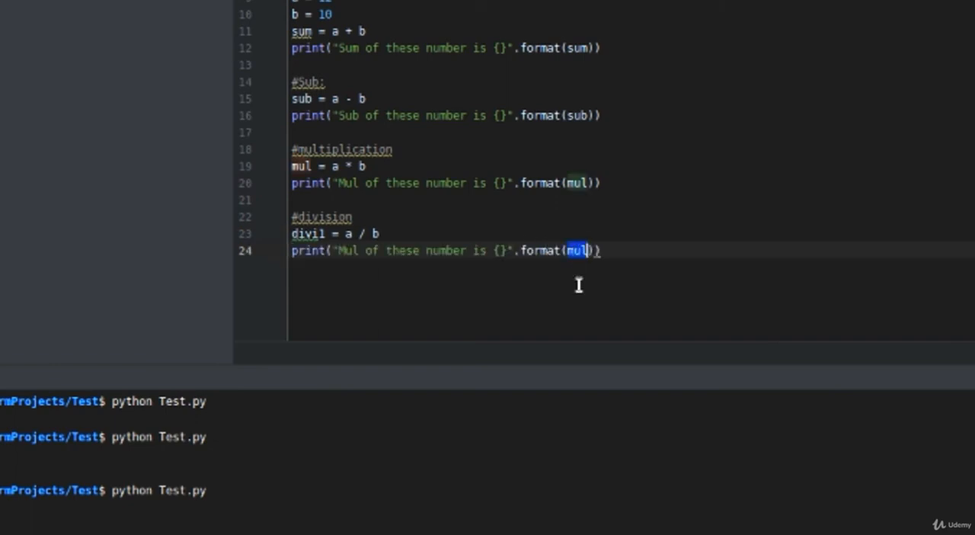
type("divil")
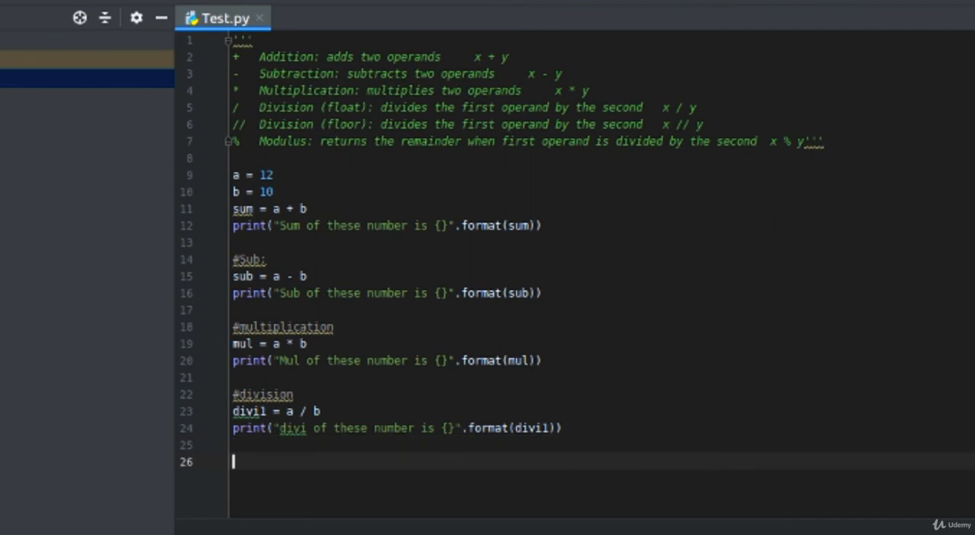
Add divi2 = a // b with its "divi of these number is" print.
type("divi2=")
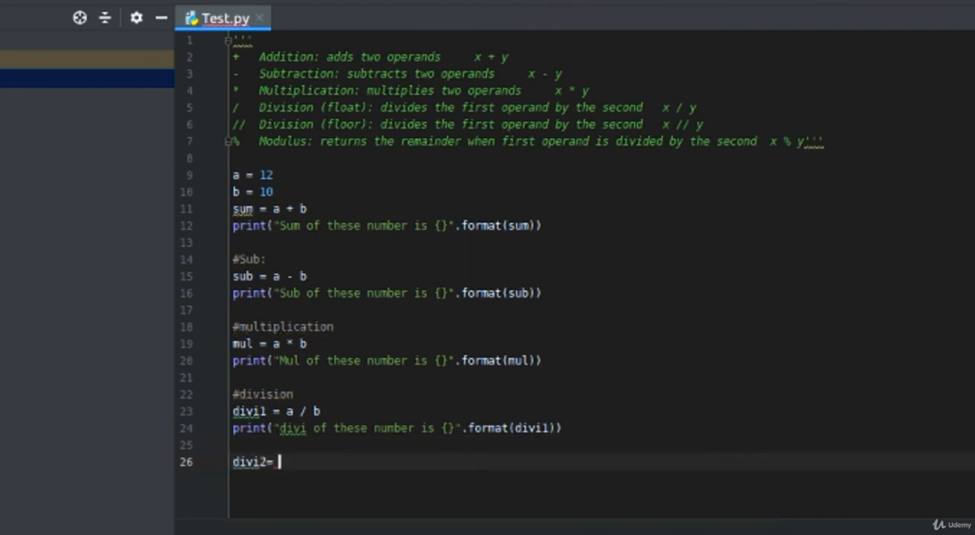
type("a //b")
type("# m")
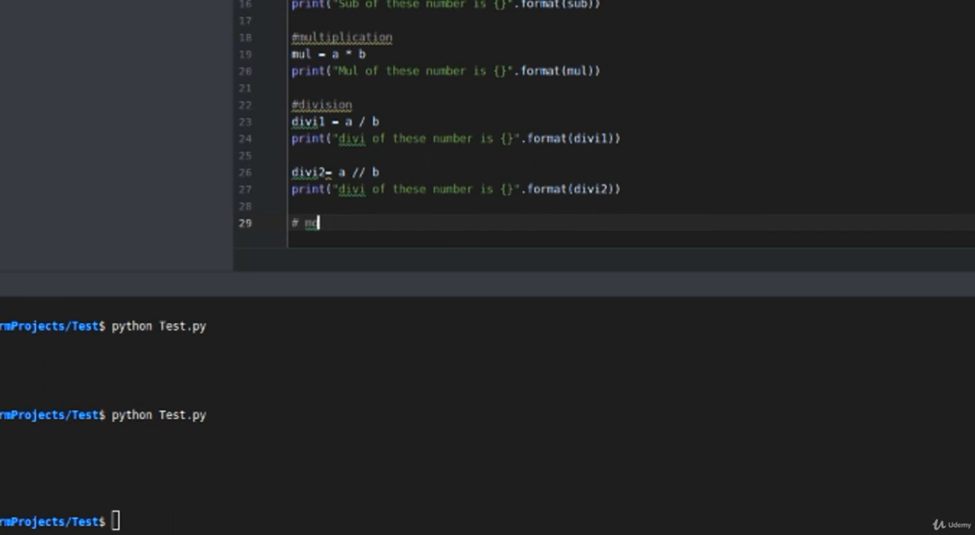
Add a # modulus comment, mod = a % b, and print(mod).
type("odulus")
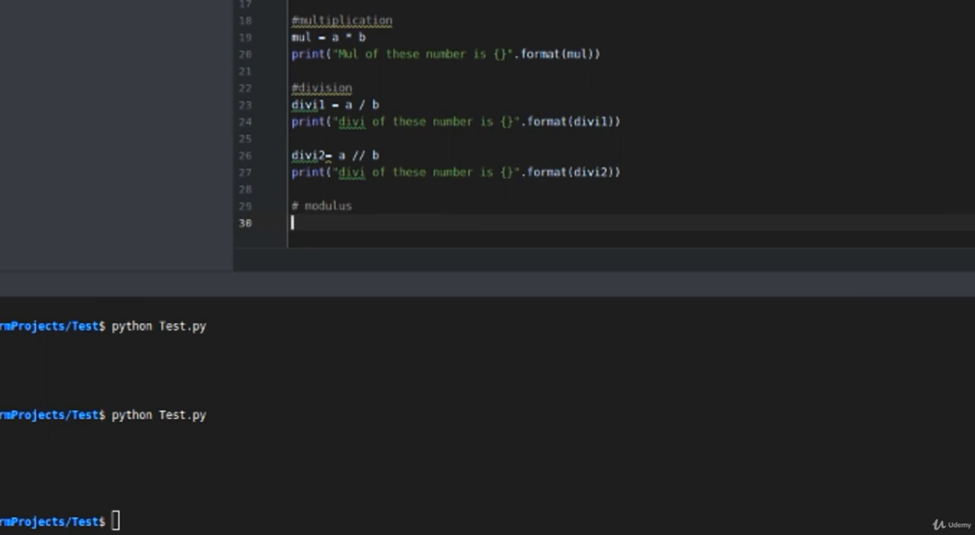
type("m")
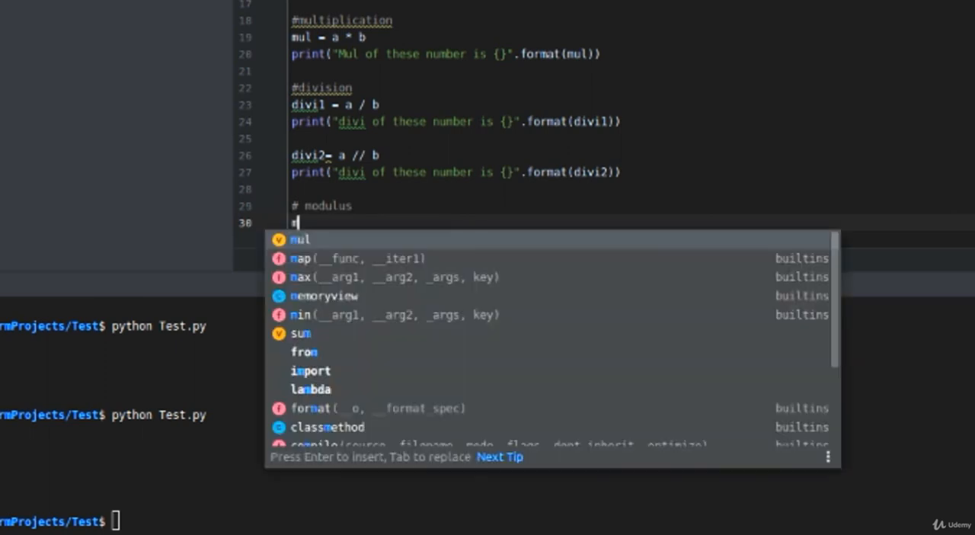
type("od")
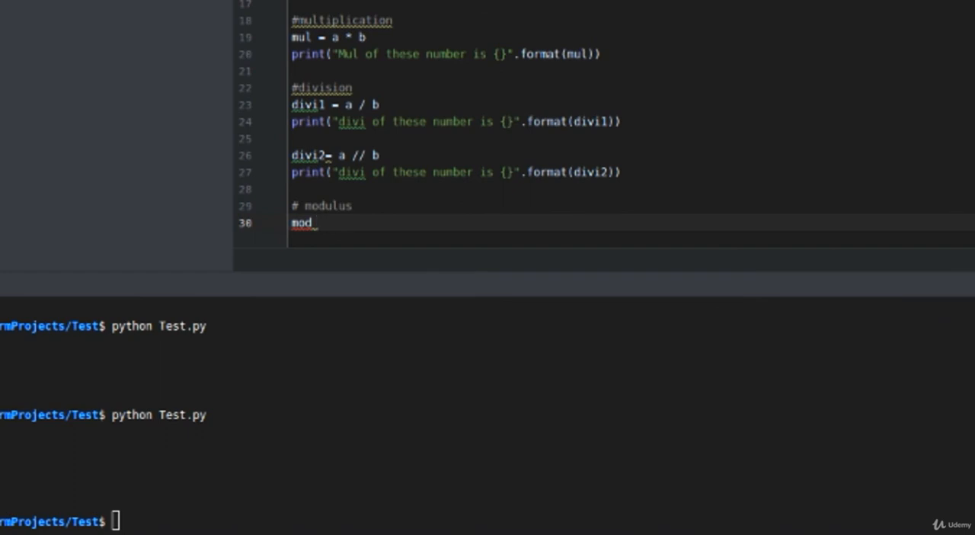
type("= a %")
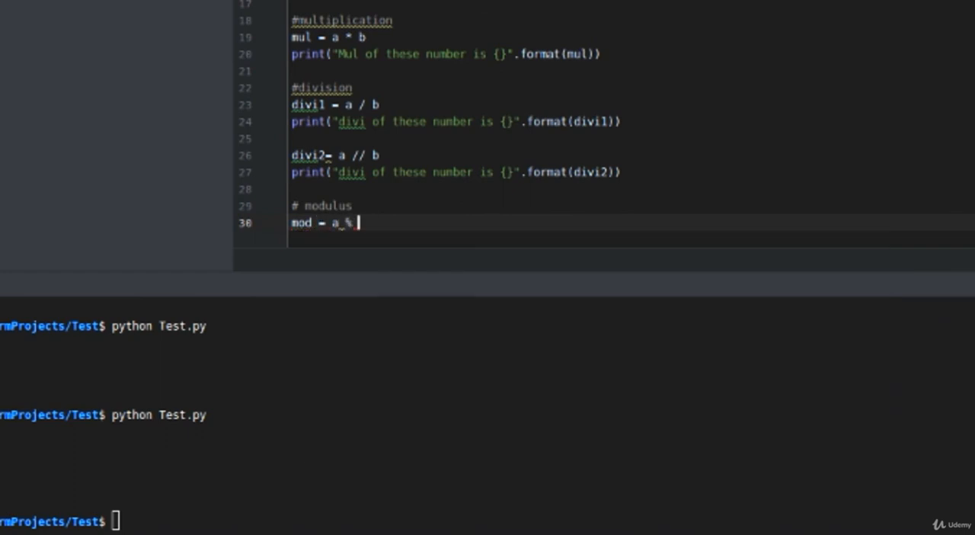
type("b")
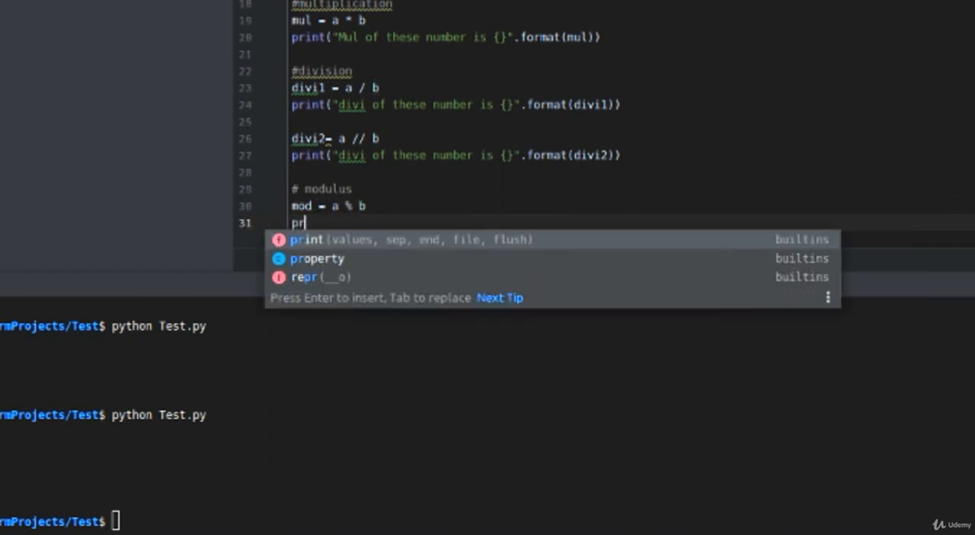
type("int(mod)")
left_click(487, 520)
type("python Test.py")
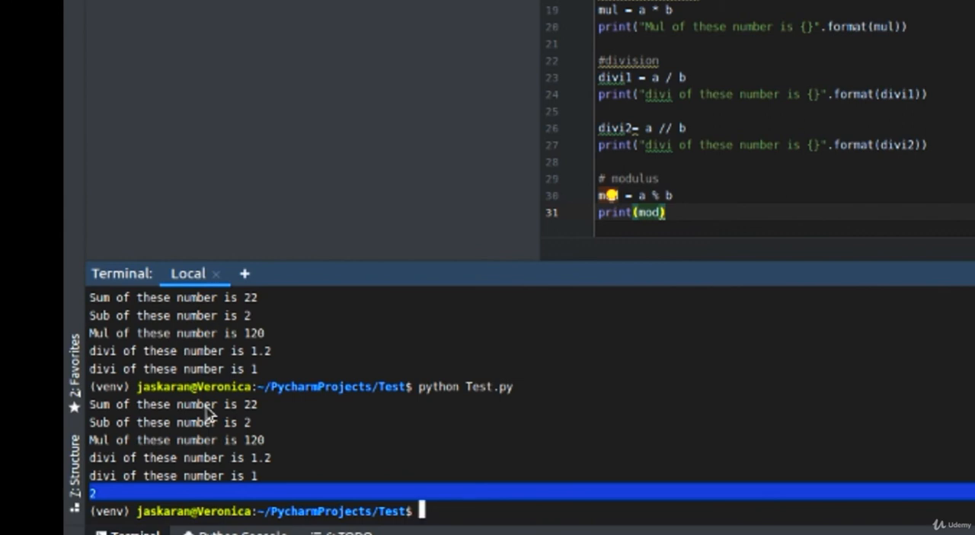
mouse_move(404, 204)
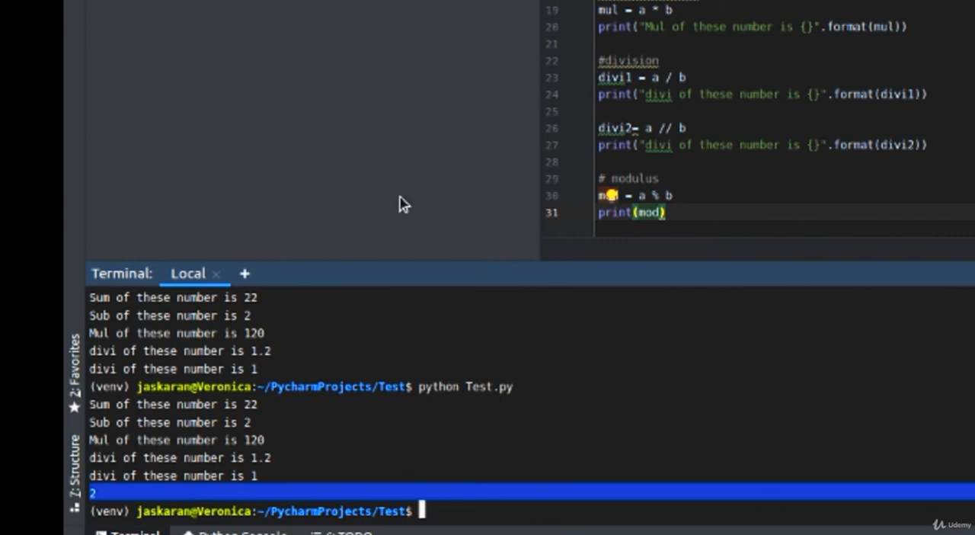